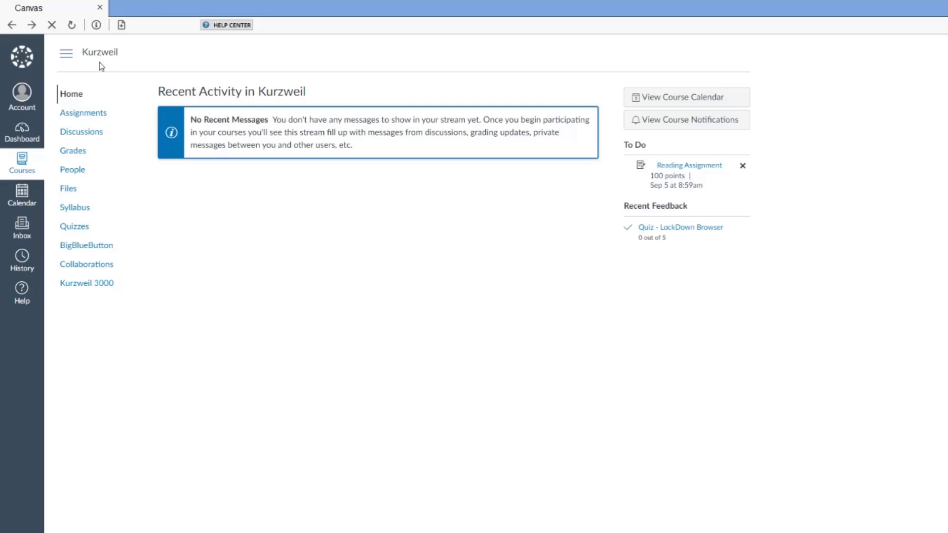
{"action": "mouse_move", "coordinate": [91, 150]}
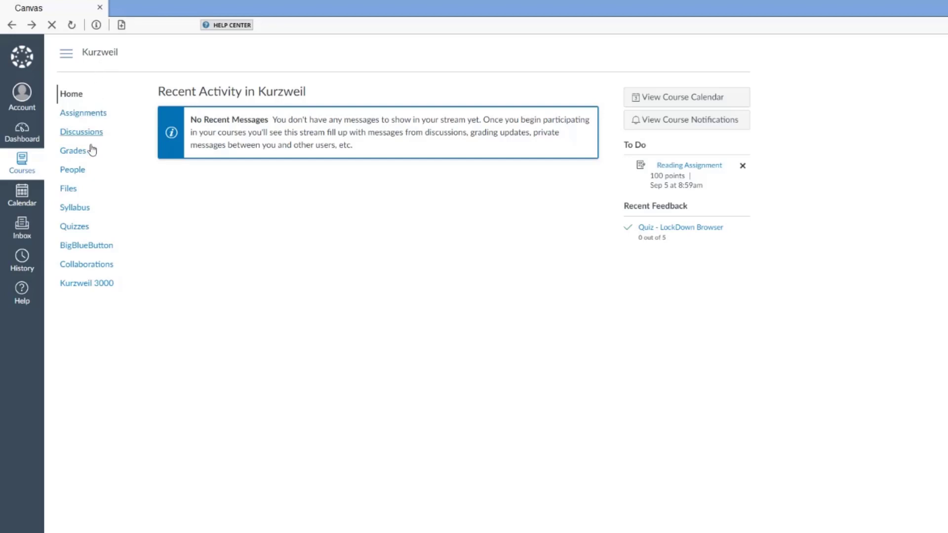
Step: Go to the Kurzweil course's Quizzes page listing the two LockDown Browser quizzes
{"action": "left_click", "coordinate": [74, 226]}
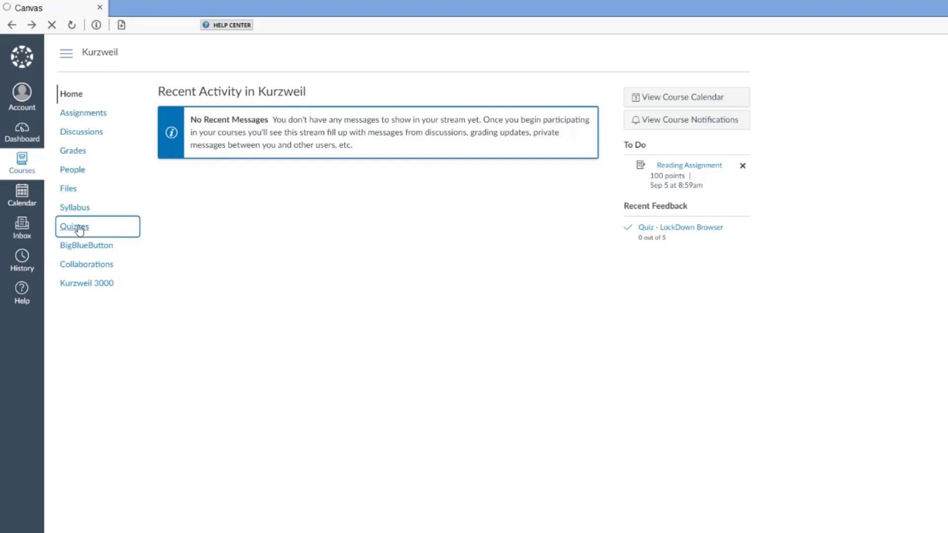
{"action": "left_click", "coordinate": [75, 226]}
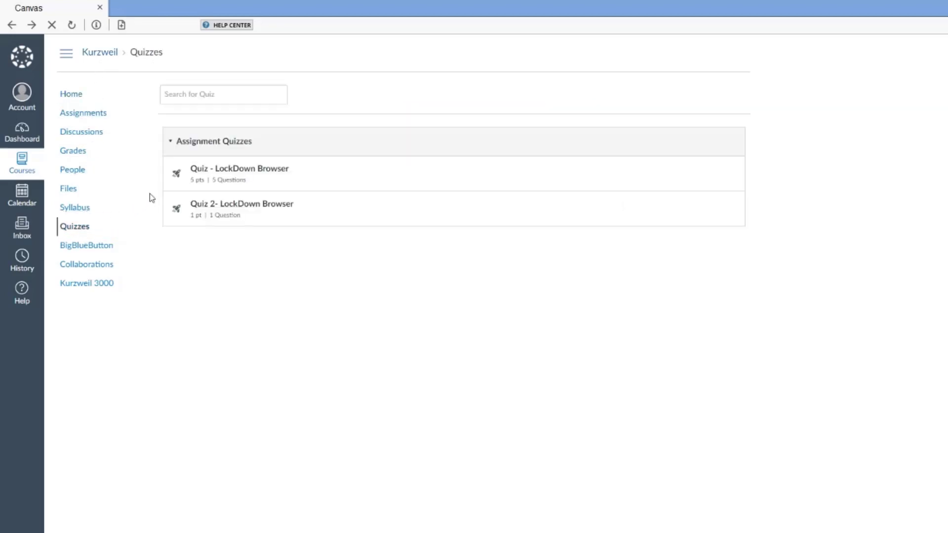
{"action": "mouse_move", "coordinate": [255, 176]}
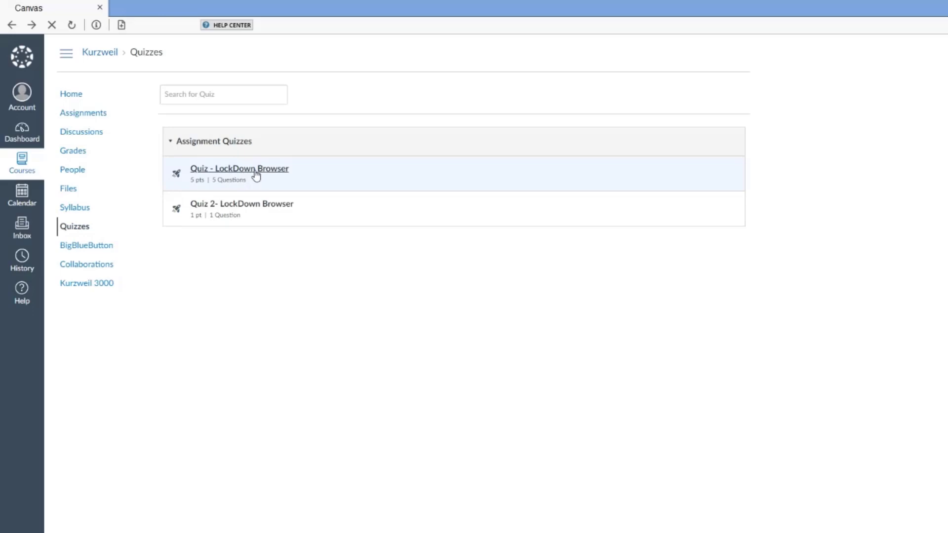
Step: Launch 'Quiz - LockDown Browser' from the Assignment Quizzes list
{"action": "left_click", "coordinate": [239, 168]}
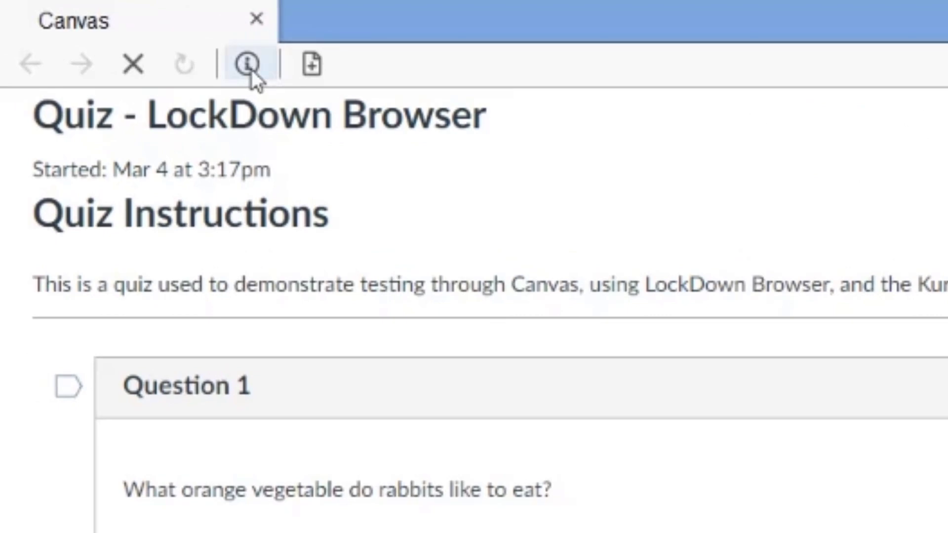
Step: In the Extensions Manager, switch Kurzweil ReadTheWeb to On and apply
{"action": "left_click", "coordinate": [245, 65]}
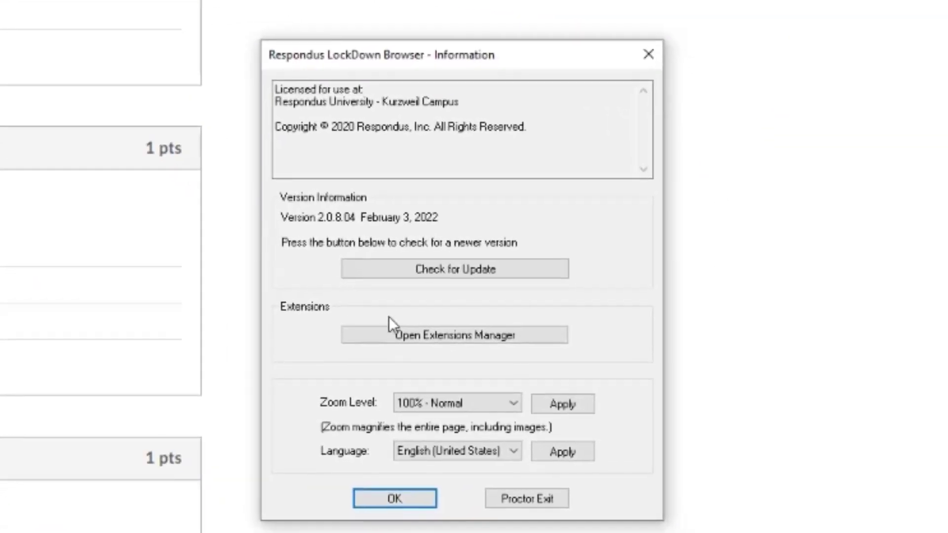
{"action": "left_click", "coordinate": [454, 335]}
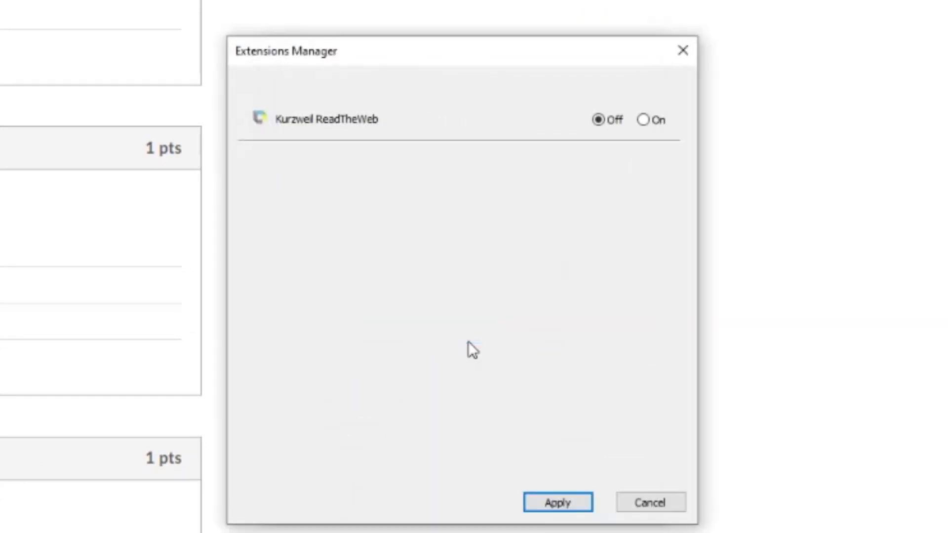
{"action": "mouse_move", "coordinate": [625, 161]}
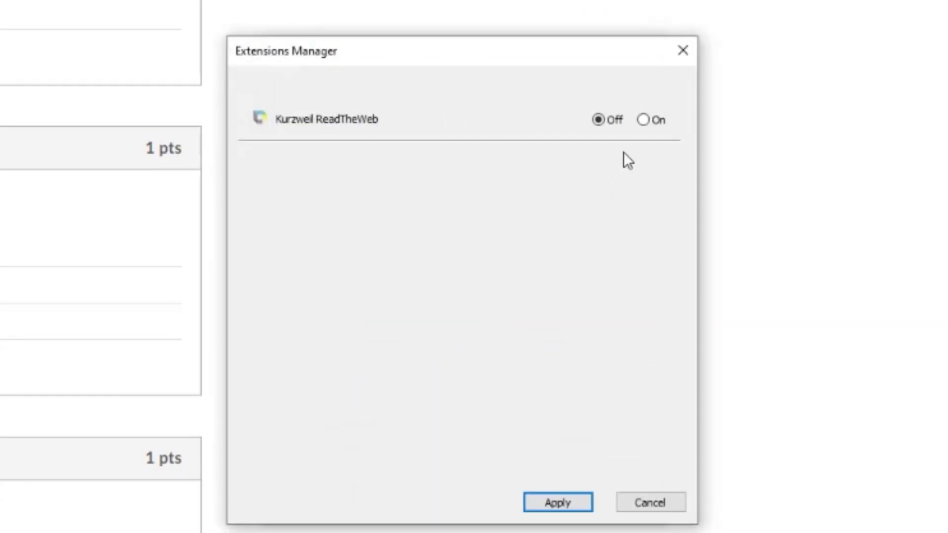
{"action": "left_click", "coordinate": [644, 120]}
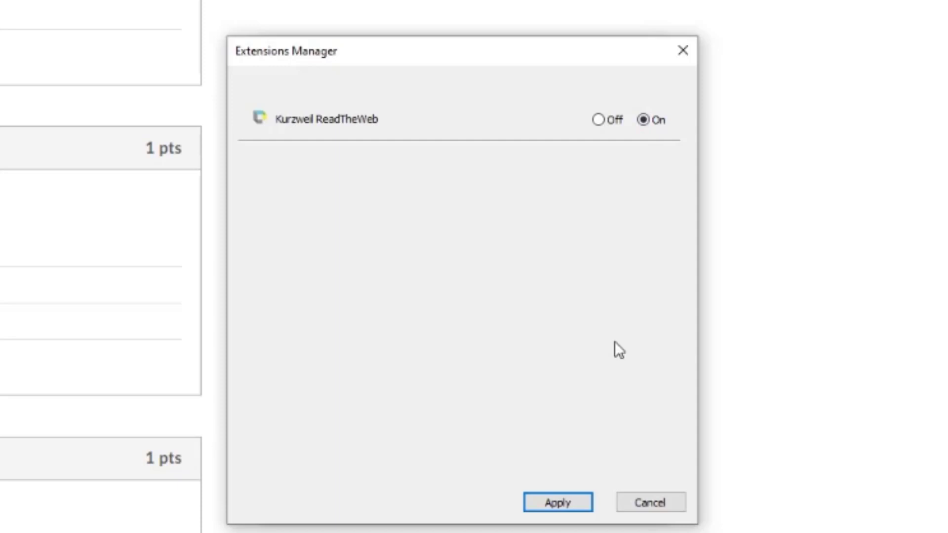
{"action": "left_click", "coordinate": [560, 502]}
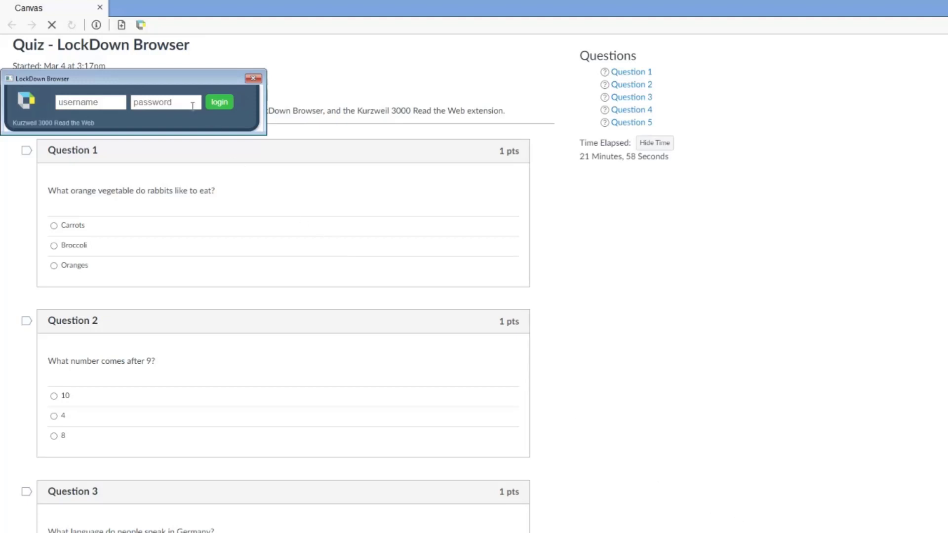
Step: Log in to the Read the Web bar with the username 'rtwdemo'
{"action": "left_click_drag", "start_coordinate": [133, 78], "coordinate": [382, 82]}
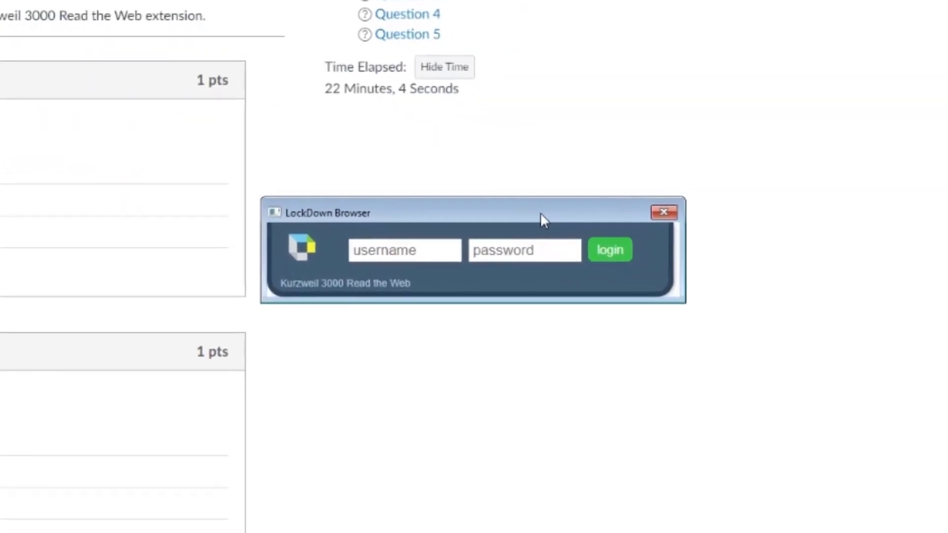
{"action": "left_click", "coordinate": [428, 249]}
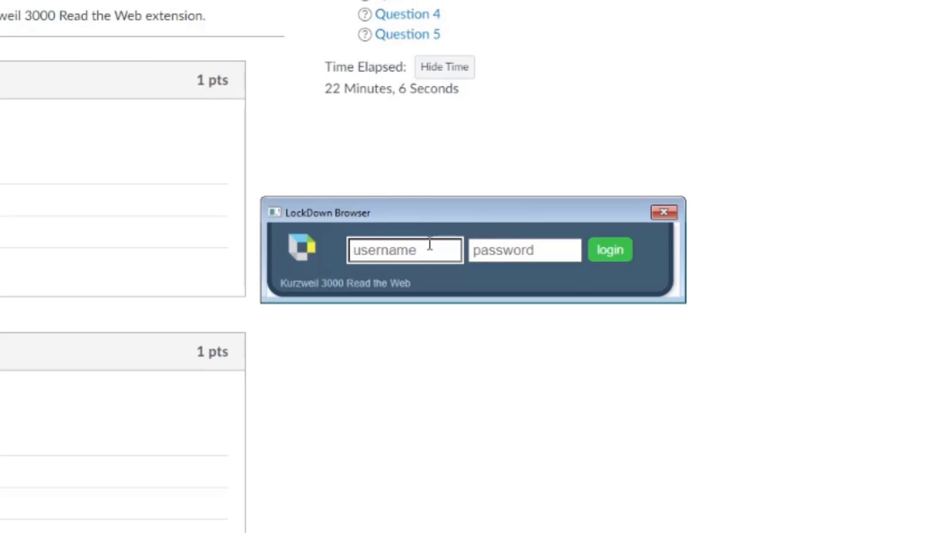
{"action": "type", "text": "rtwd"}
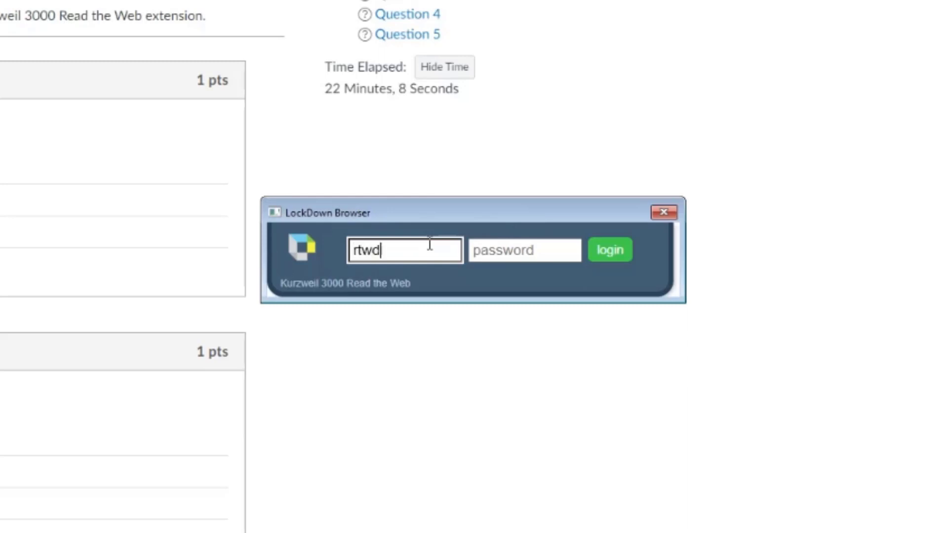
{"action": "type", "text": "emo"}
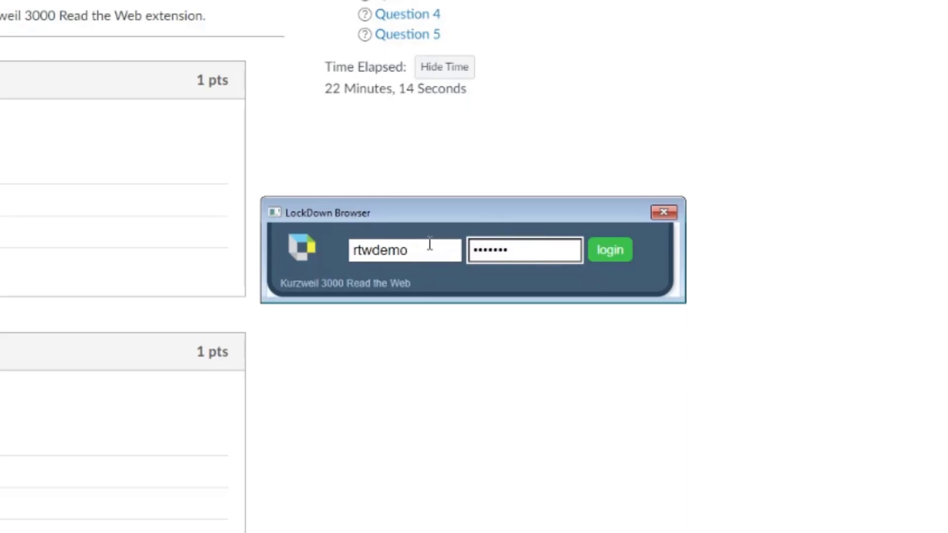
{"action": "left_click", "coordinate": [610, 249]}
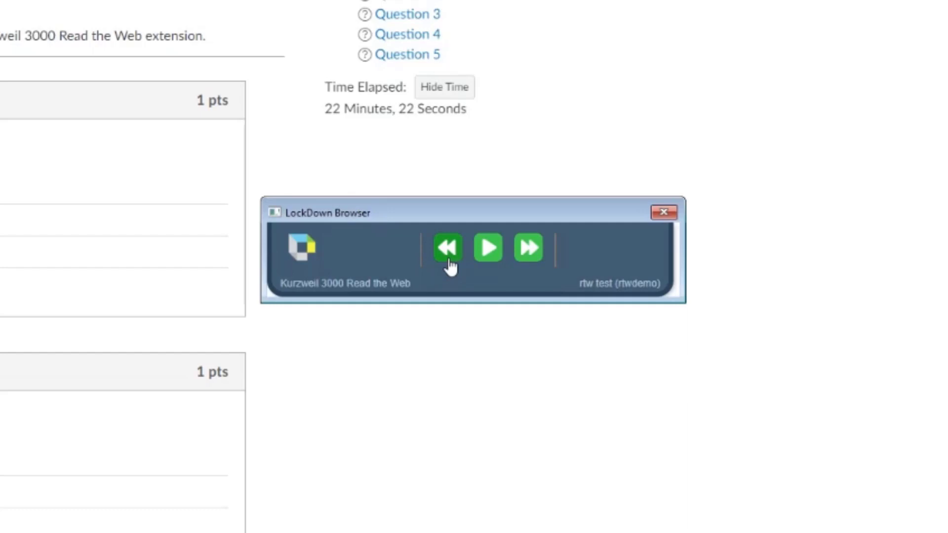
{"action": "mouse_move", "coordinate": [448, 261]}
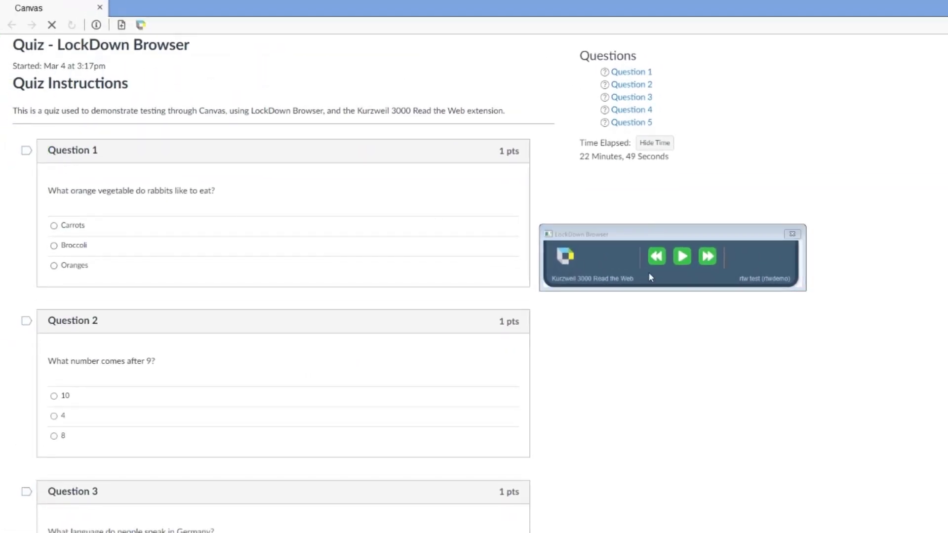
Step: Use the Read the Web toolbar's playback control beside the quiz questions
{"action": "left_click", "coordinate": [682, 257]}
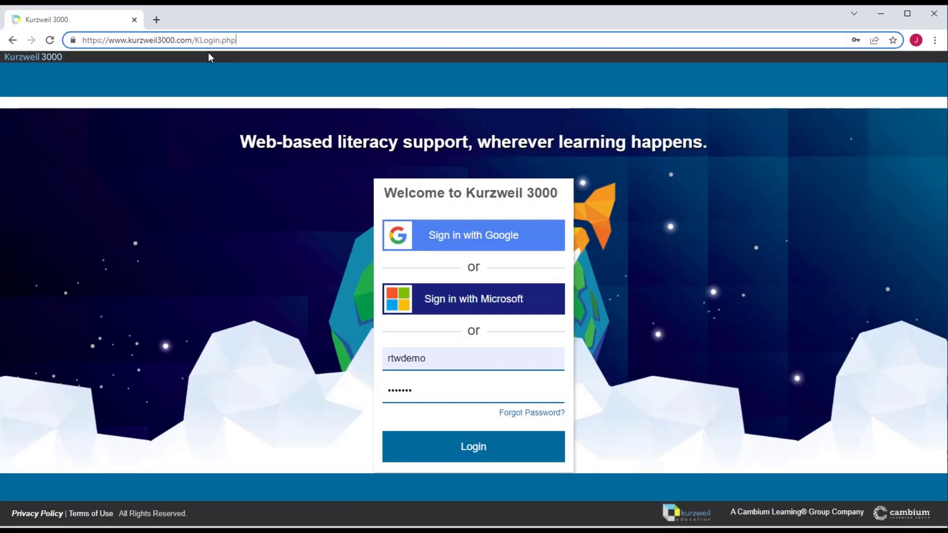
{"action": "mouse_move", "coordinate": [370, 341]}
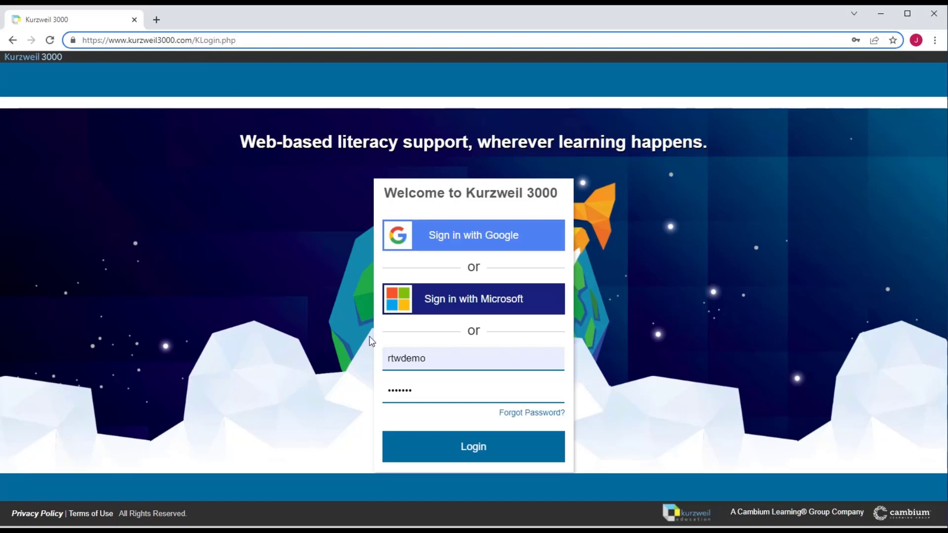
Step: Log in to Kurzweil 3000 web with the demo username and password
{"action": "left_click", "coordinate": [472, 358]}
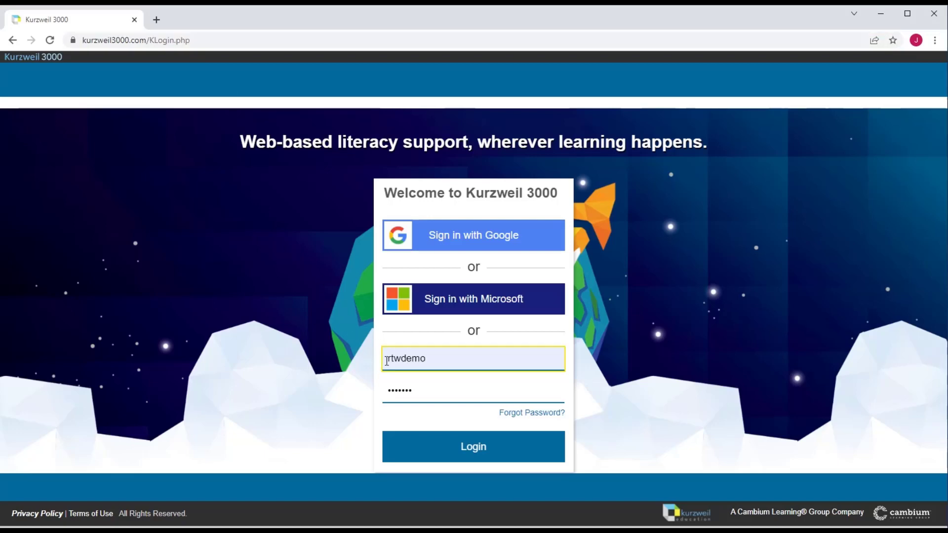
{"action": "left_click", "coordinate": [473, 392]}
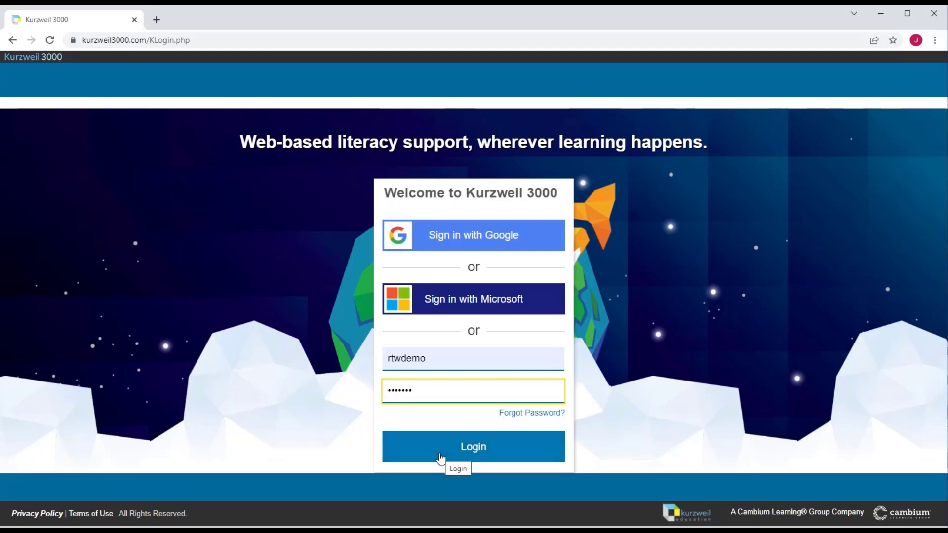
{"action": "left_click", "coordinate": [473, 448]}
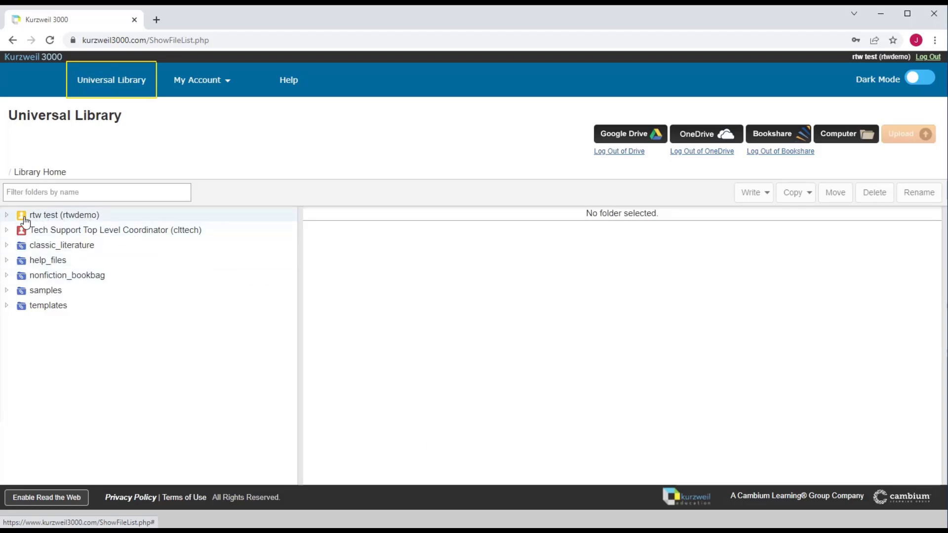
Step: Create a new draft named 'test' in the private folder of the personal library
{"action": "left_click", "coordinate": [6, 215]}
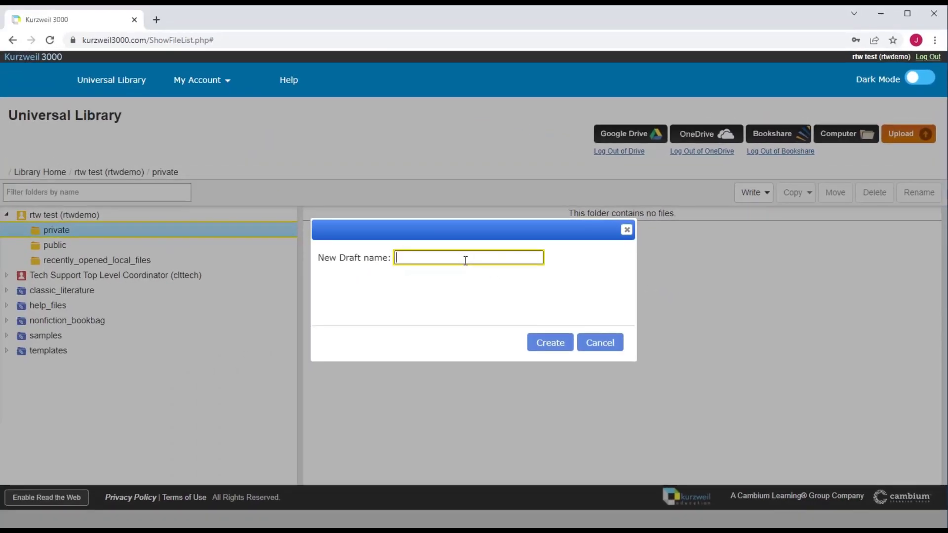
{"action": "type", "text": "test"}
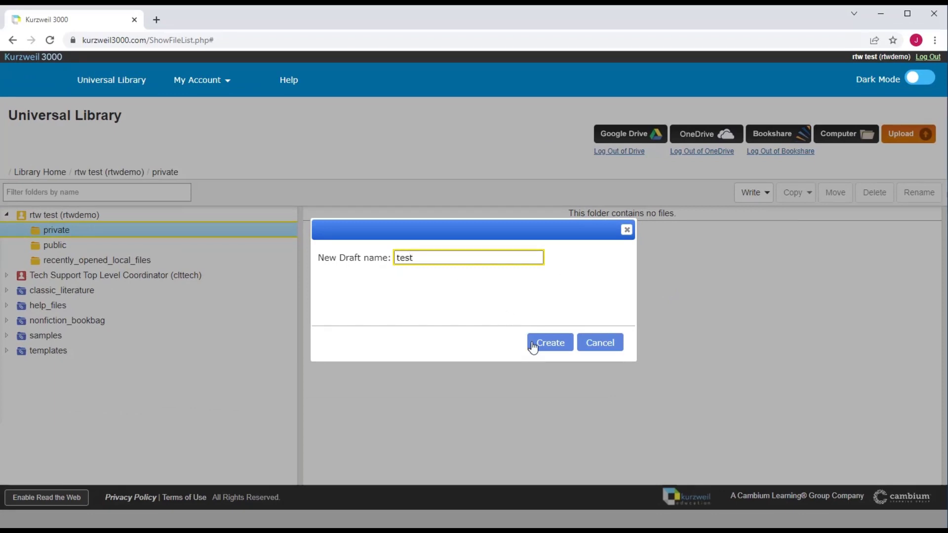
{"action": "left_click", "coordinate": [549, 343]}
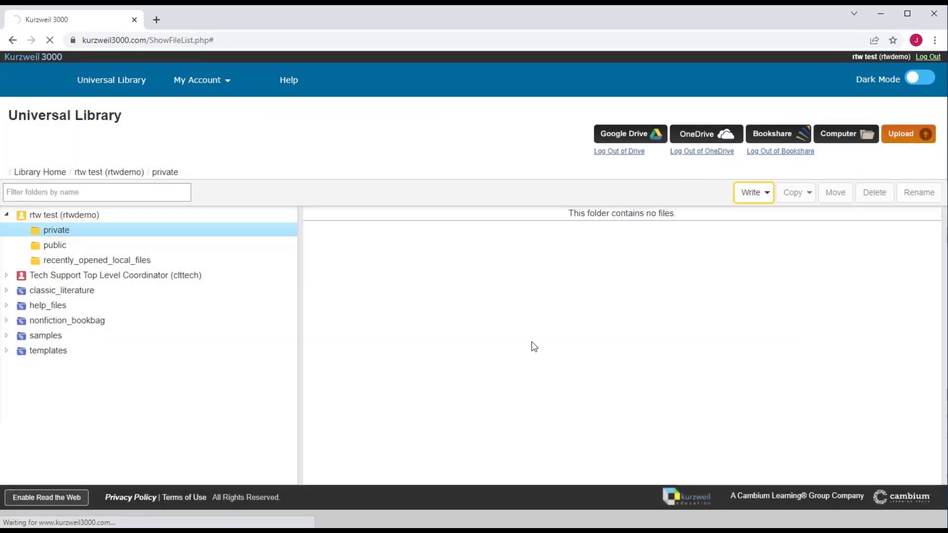
Step: In Audio Options, choose the Will - US English voice and raise the reading speed
{"action": "left_click", "coordinate": [751, 192]}
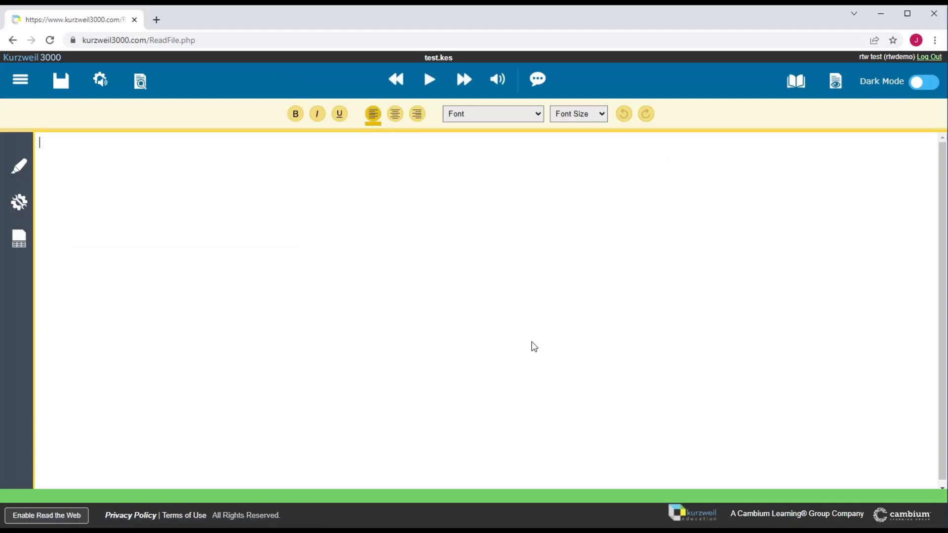
{"action": "left_click", "coordinate": [98, 79]}
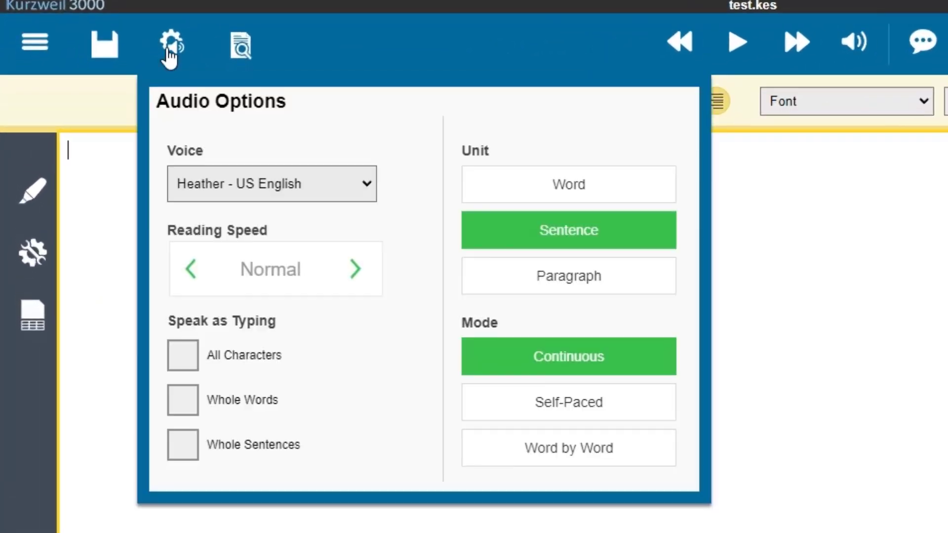
{"action": "mouse_move", "coordinate": [205, 194]}
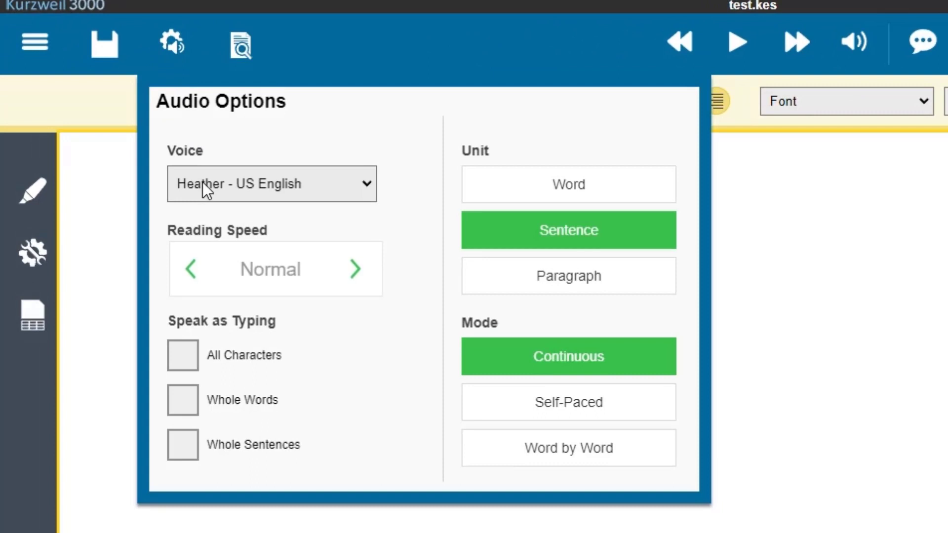
{"action": "left_click", "coordinate": [270, 183]}
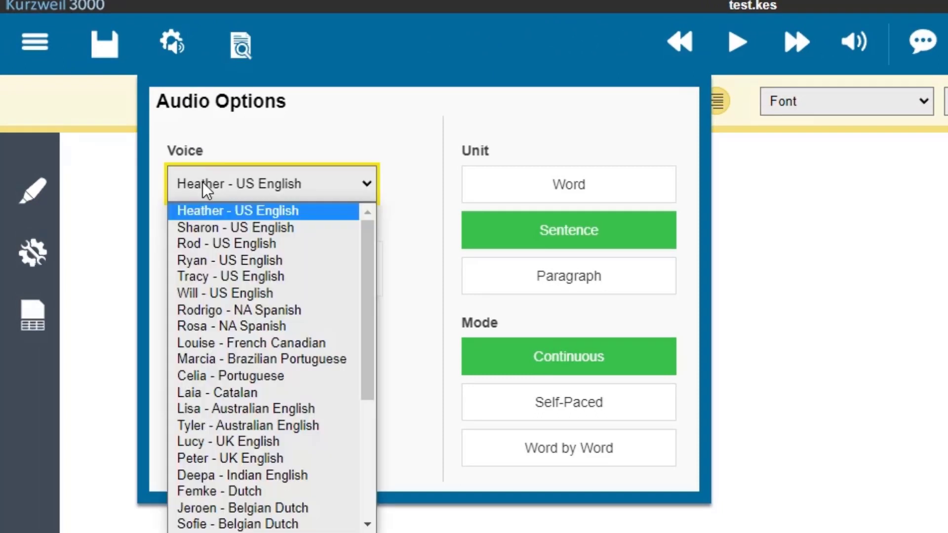
{"action": "left_click", "coordinate": [225, 294]}
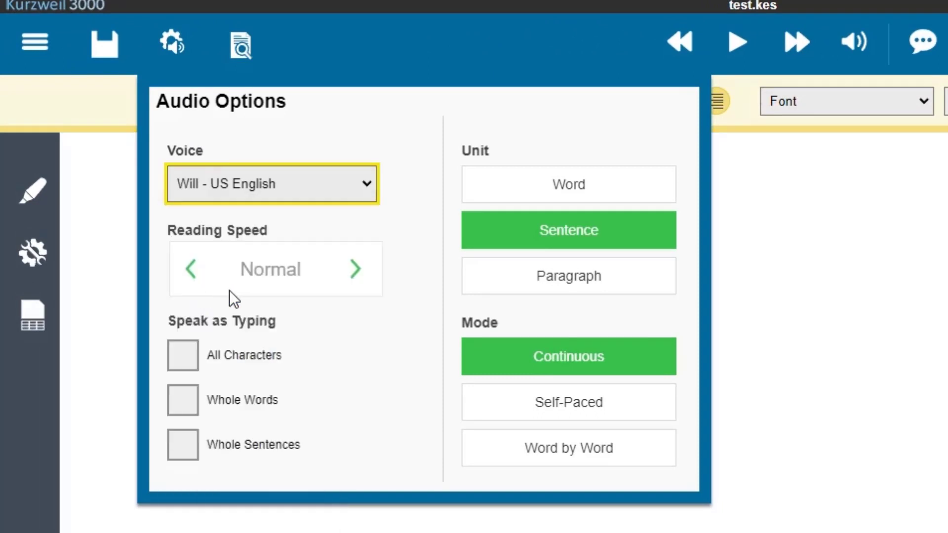
{"action": "left_click", "coordinate": [355, 268]}
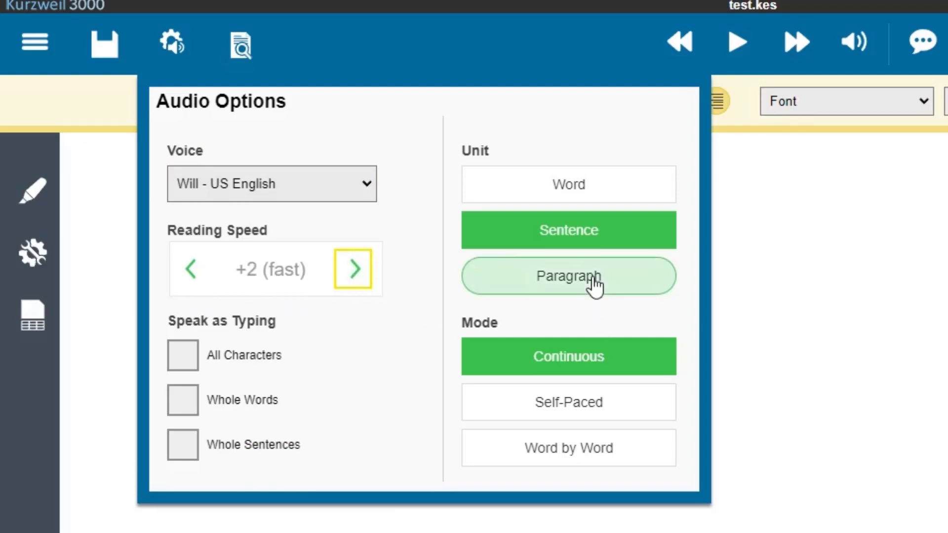
{"action": "left_click", "coordinate": [568, 277]}
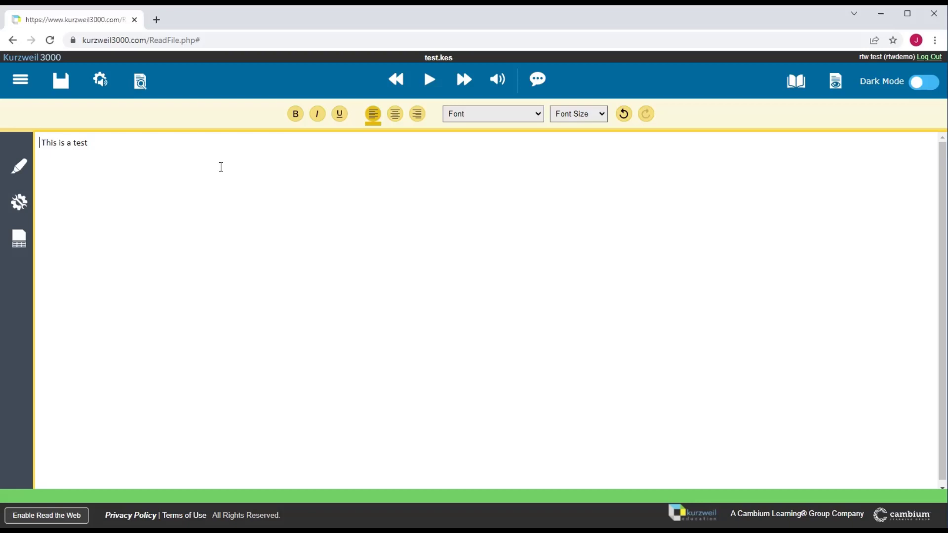
{"action": "left_click", "coordinate": [430, 79]}
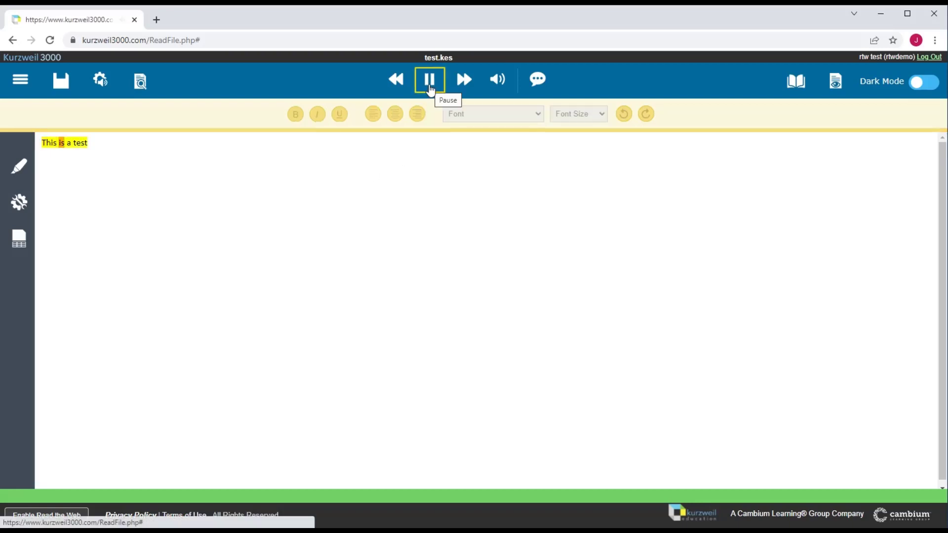
{"action": "left_click", "coordinate": [430, 79]}
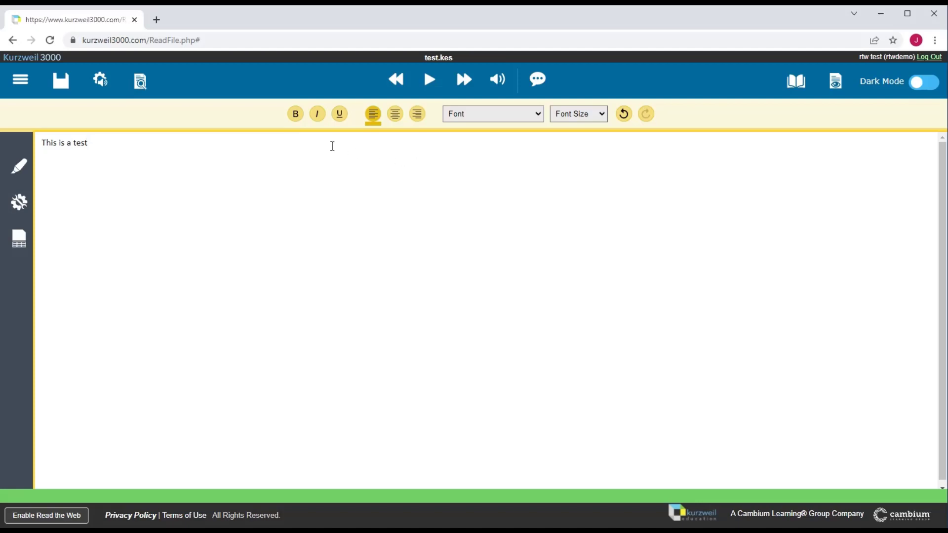
{"action": "left_click", "coordinate": [60, 79]}
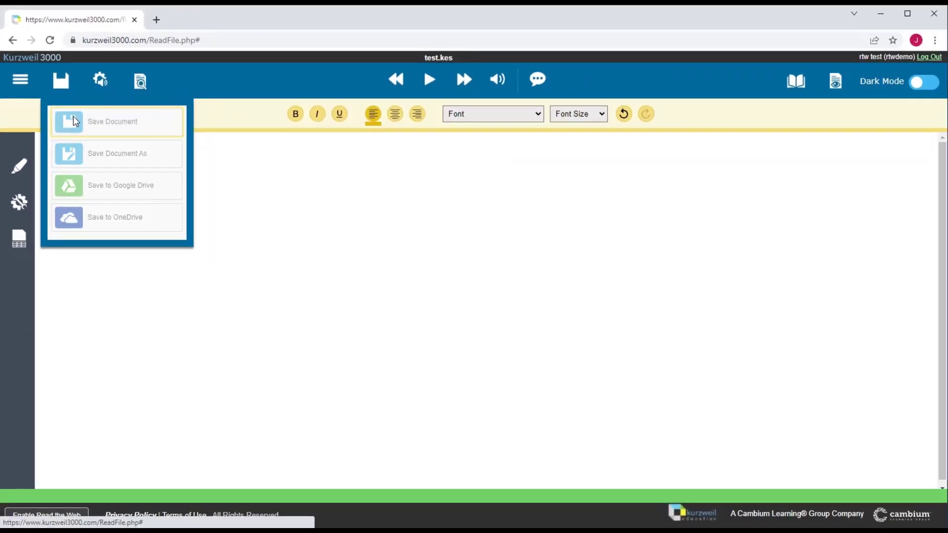
Step: Save the test.kes draft and dismiss the 'Document saved!' alert
{"action": "left_click", "coordinate": [112, 123]}
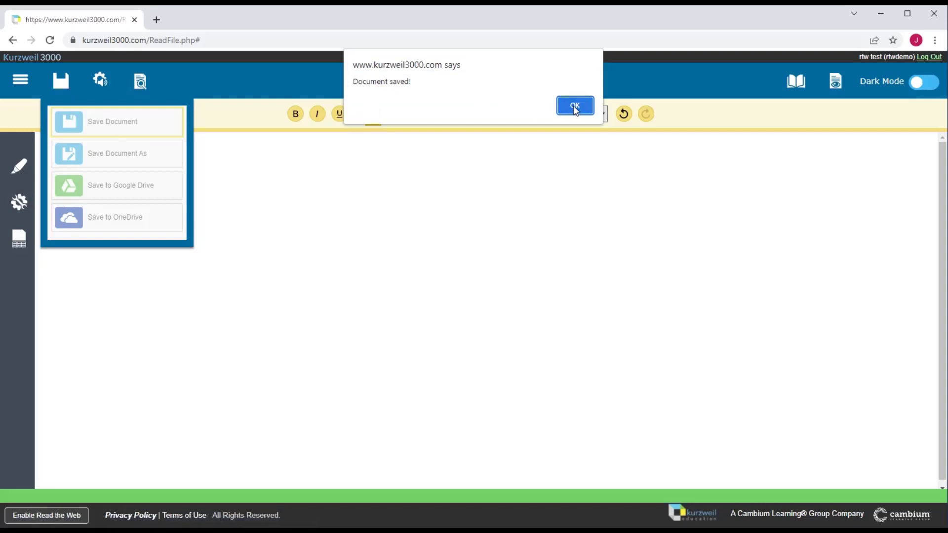
{"action": "left_click", "coordinate": [574, 105]}
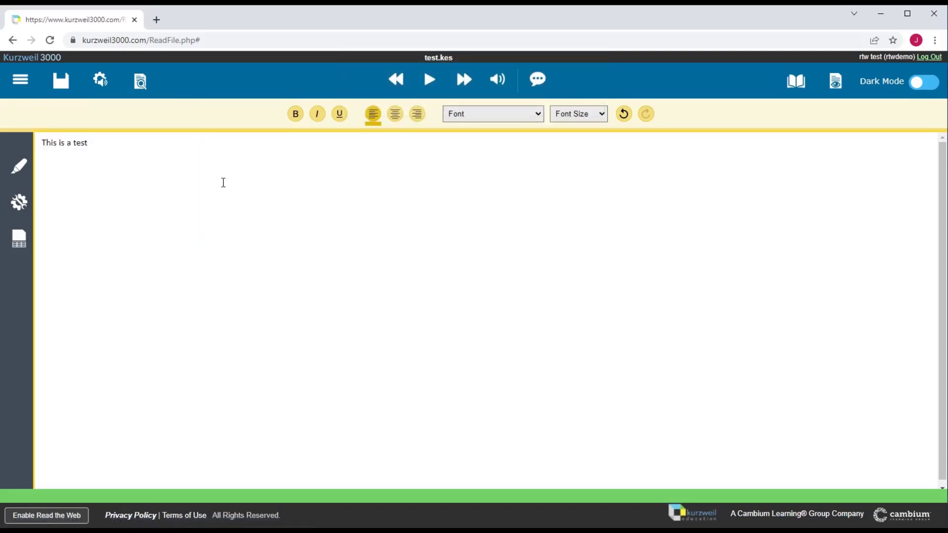